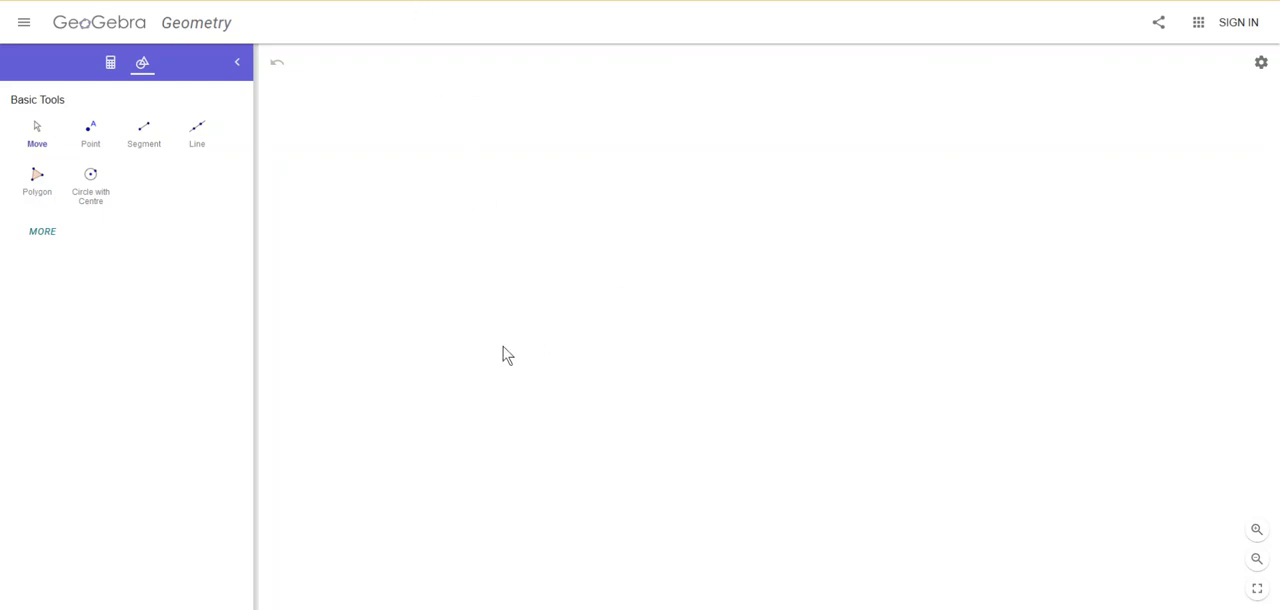
- Expand the Tools panel with MORE and scroll through all the tool categories
left_click(41, 232)
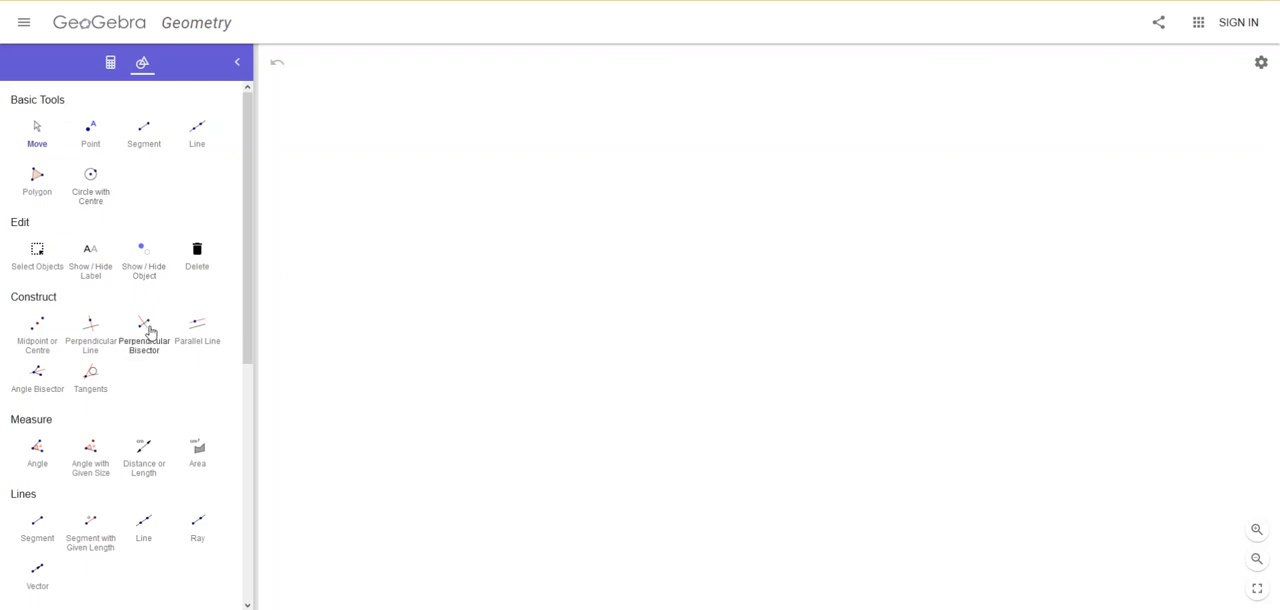
scroll("down", 3)
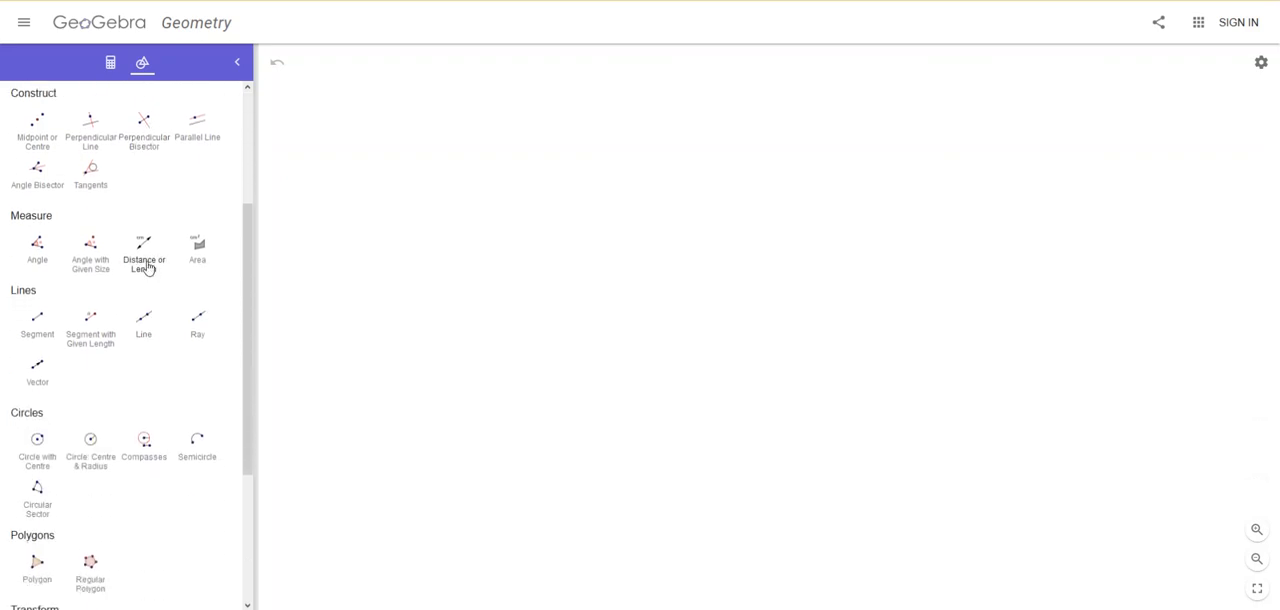
scroll("down", 3)
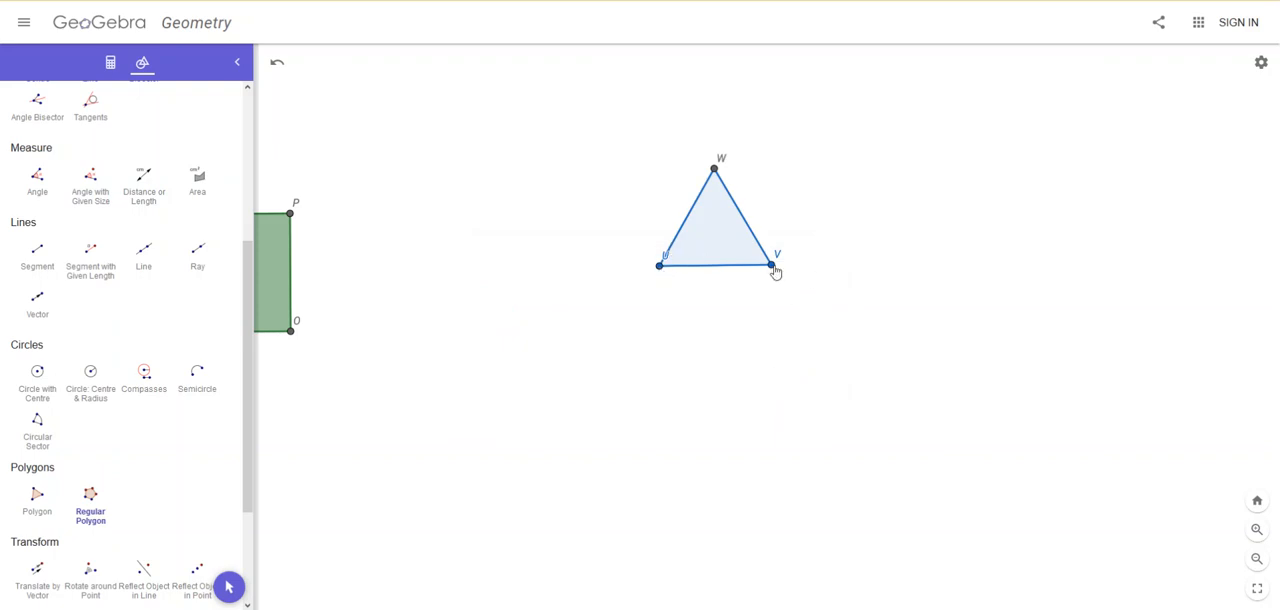
- Build a regular hexagon on the triangle edge ending at V, confirming 6 vertices
left_click(769, 267)
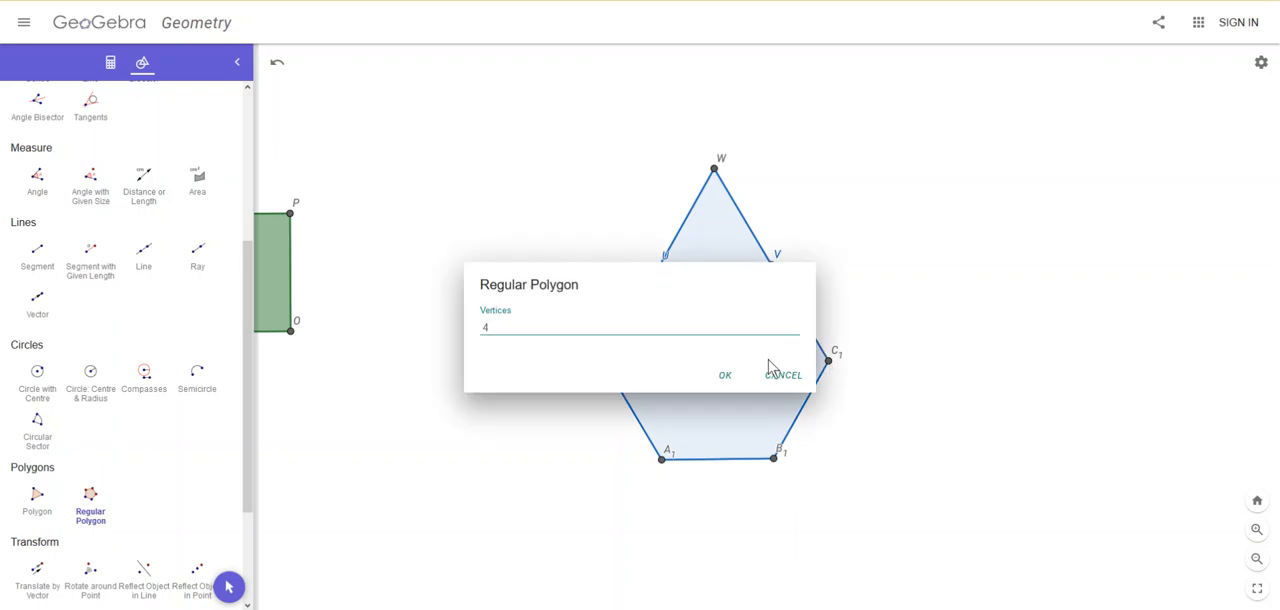
left_click(724, 374)
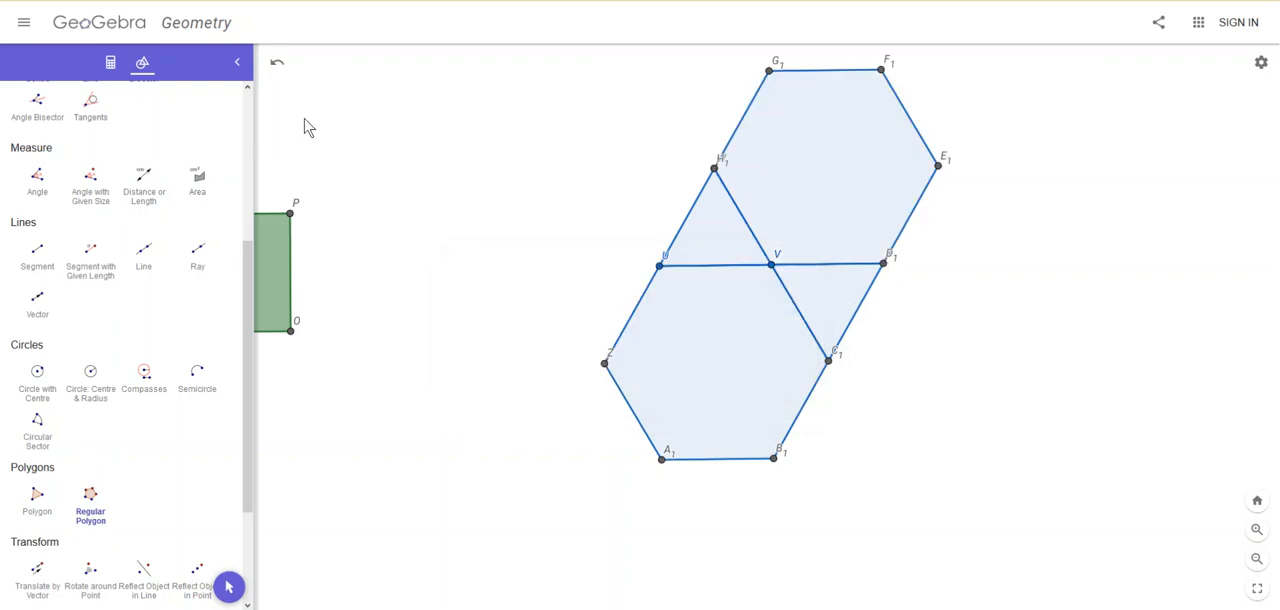